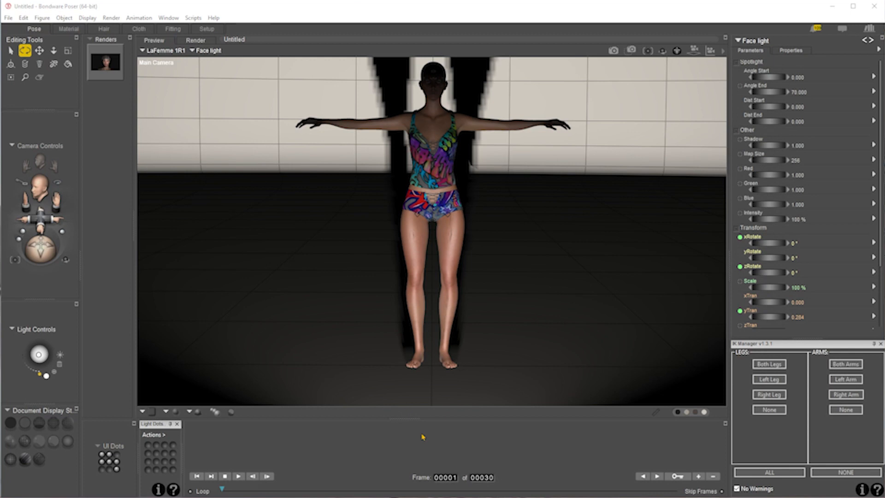
{"action": "mouse_move", "coordinate": [539, 215]}
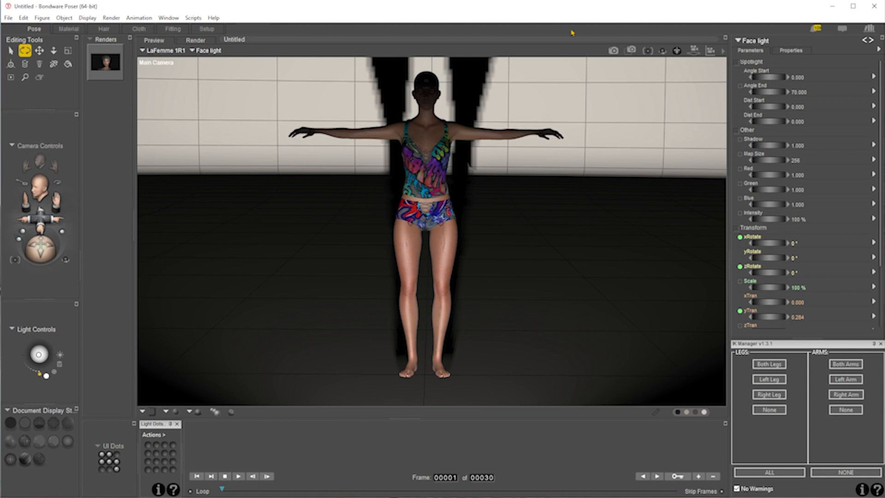
{"action": "mouse_move", "coordinate": [289, 432]}
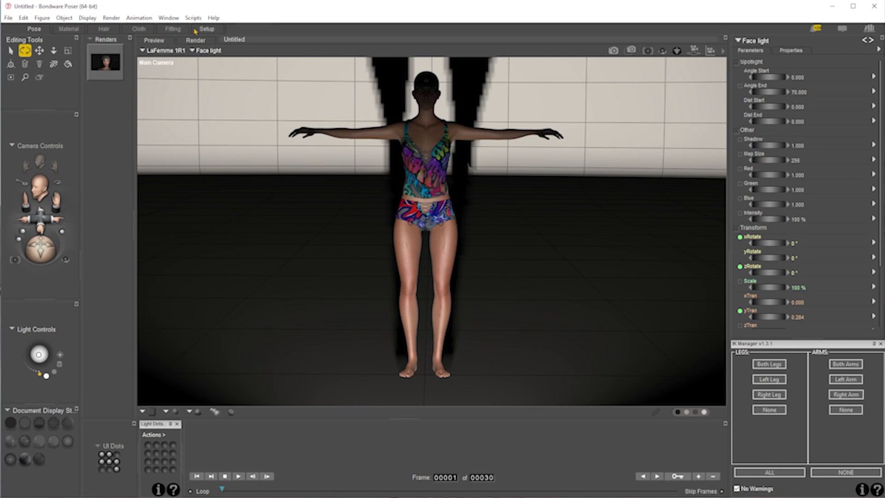
{"action": "mouse_move", "coordinate": [279, 54]}
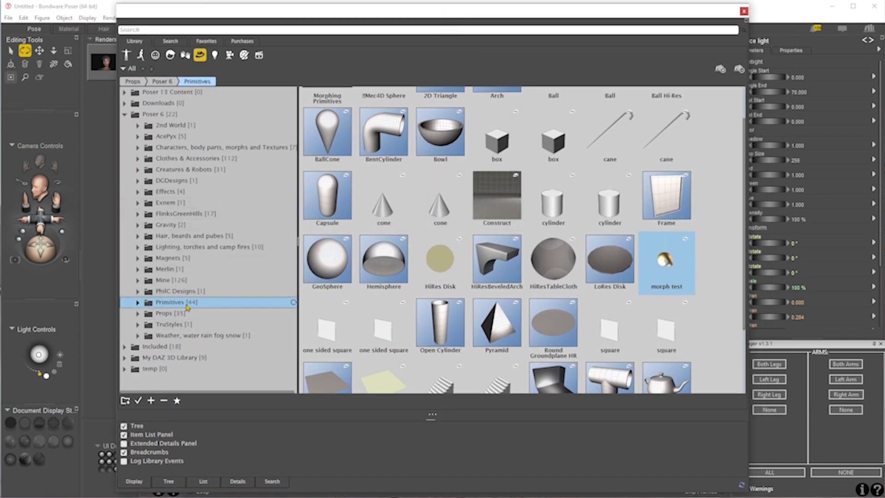
{"action": "mouse_move", "coordinate": [566, 193]}
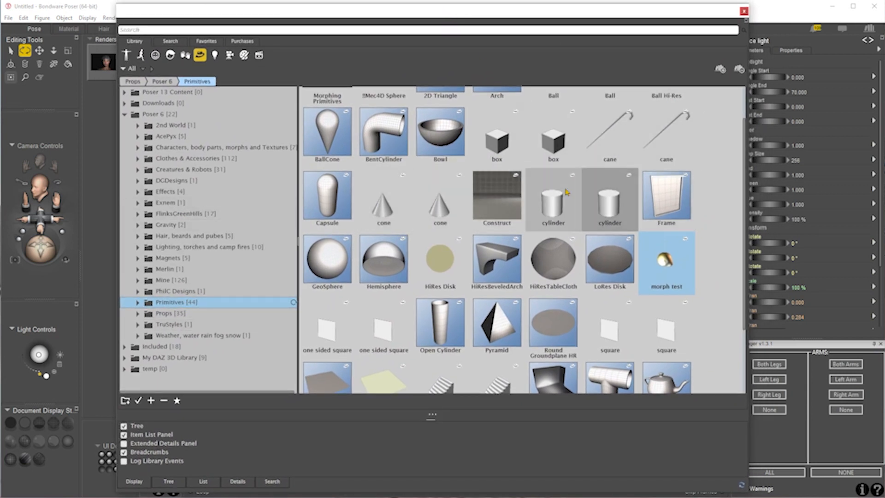
- Add the Ball primitive from Props > Poser 6 > Primitives to the scene
{"action": "scroll", "scroll_direction": "down", "scroll_amount": 3}
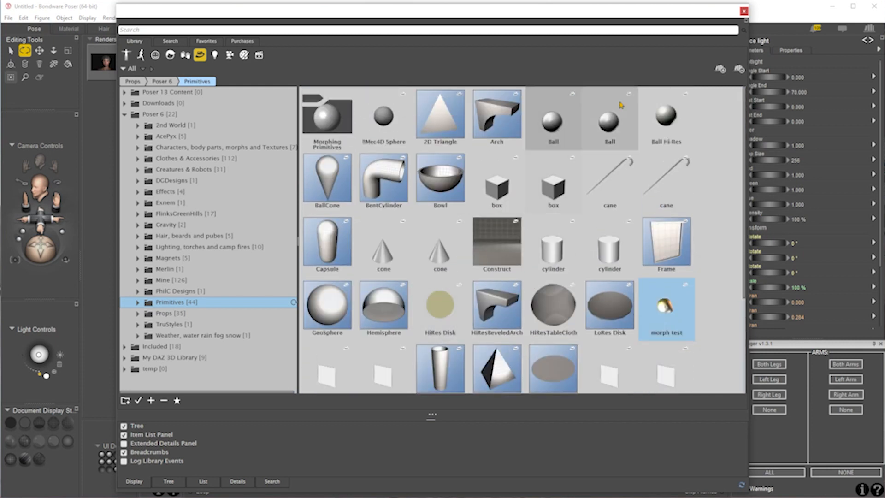
{"action": "left_click", "coordinate": [552, 119]}
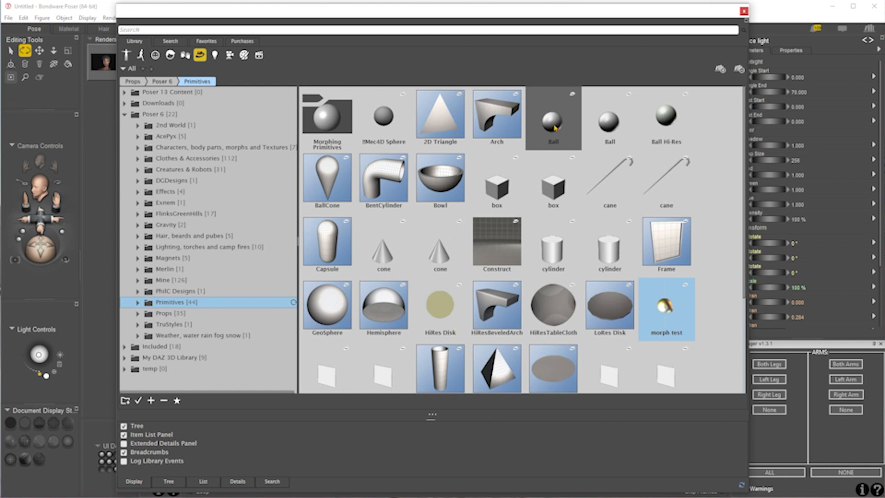
{"action": "mouse_move", "coordinate": [563, 122]}
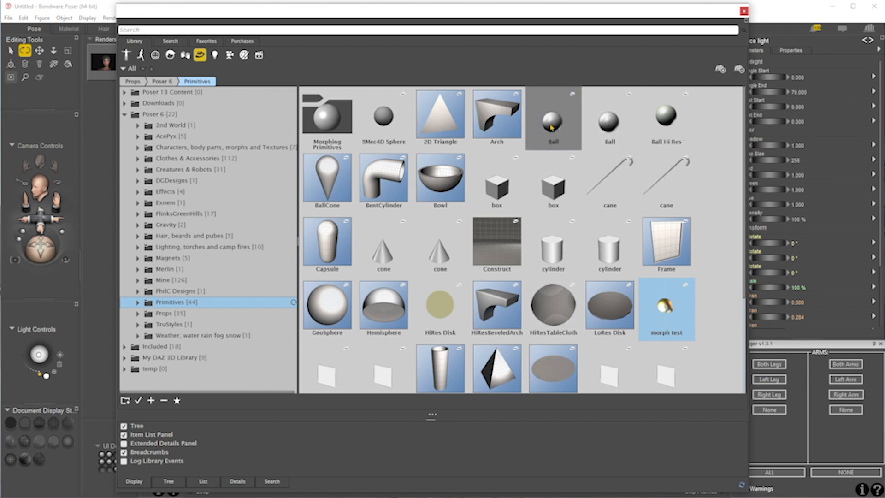
{"action": "left_click", "coordinate": [552, 119]}
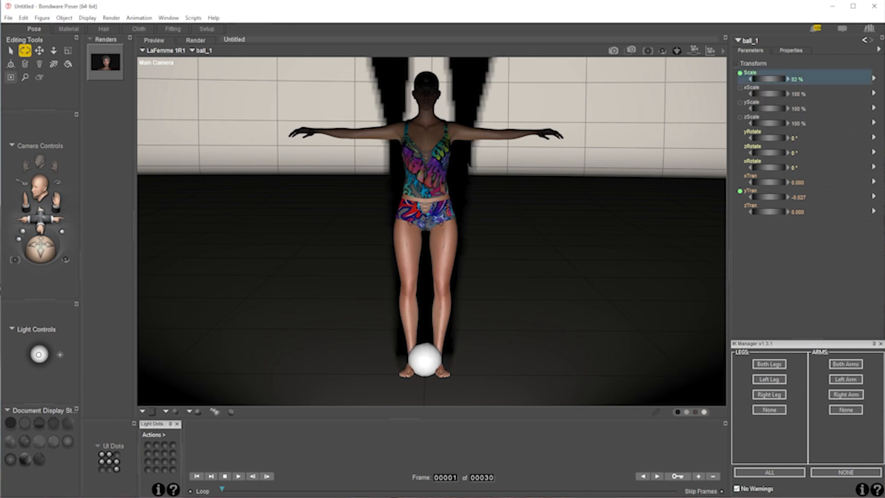
- Shrink ball_1 to a small sphere between the figure's feet using the Scale dial
{"action": "left_click_drag", "start_coordinate": [763, 79], "coordinate": [745, 78]}
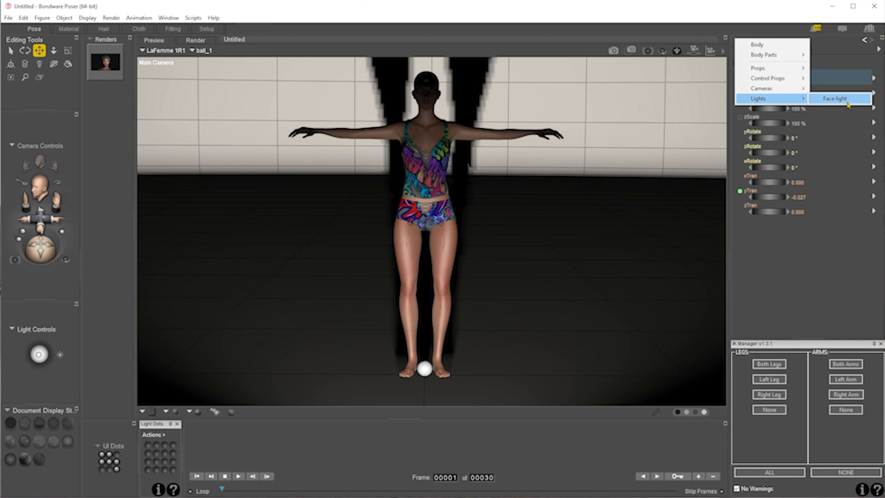
- Aim the Face light at ball_1 via Object > Point At
{"action": "left_click", "coordinate": [836, 98]}
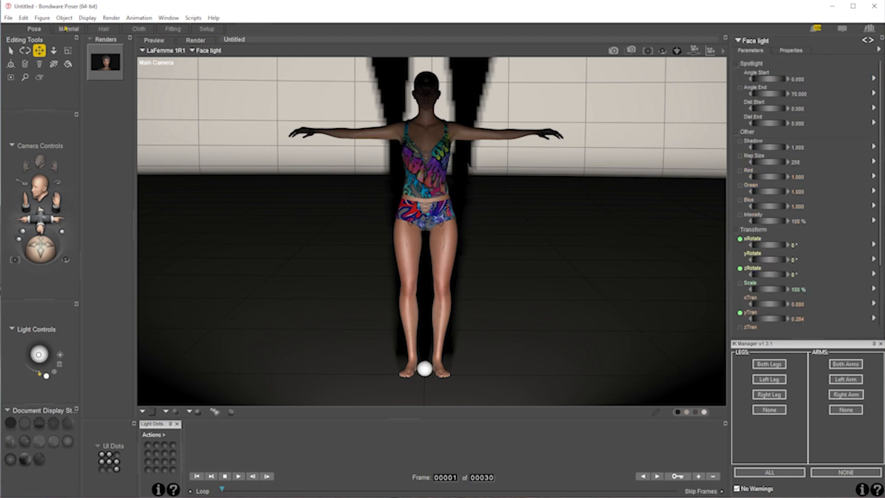
{"action": "left_click", "coordinate": [64, 18]}
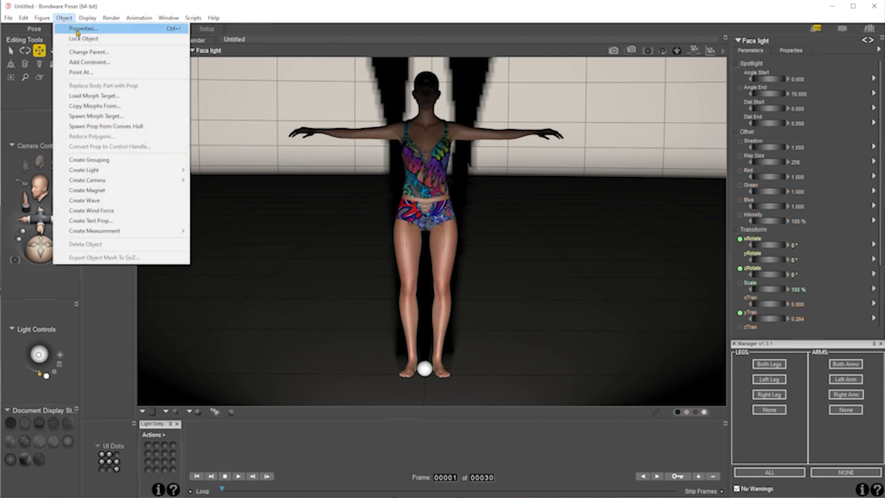
{"action": "mouse_move", "coordinate": [100, 62]}
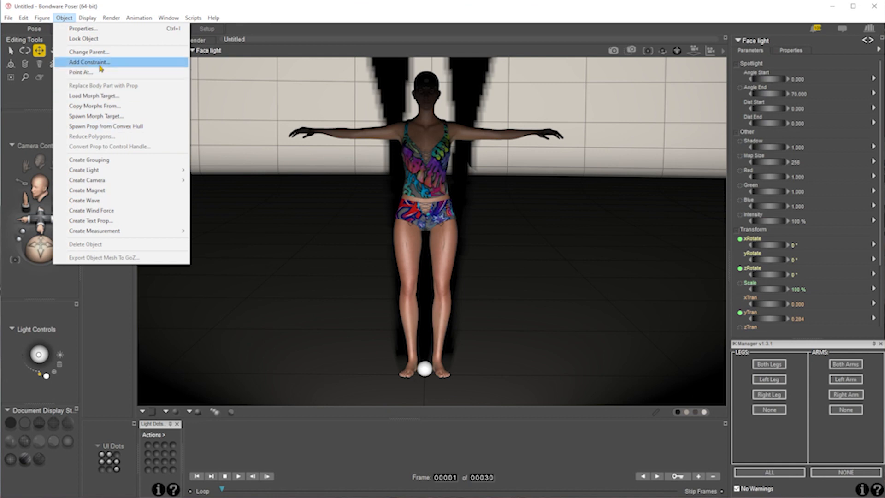
{"action": "left_click", "coordinate": [80, 72]}
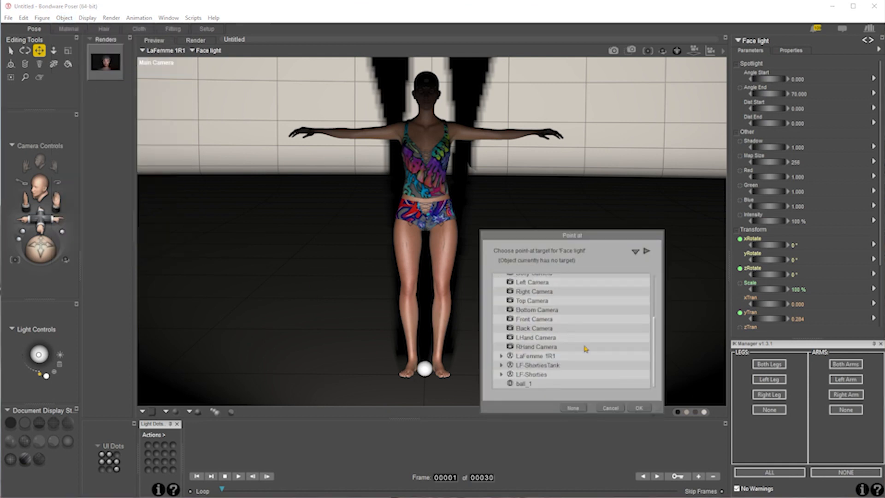
{"action": "left_click", "coordinate": [524, 383]}
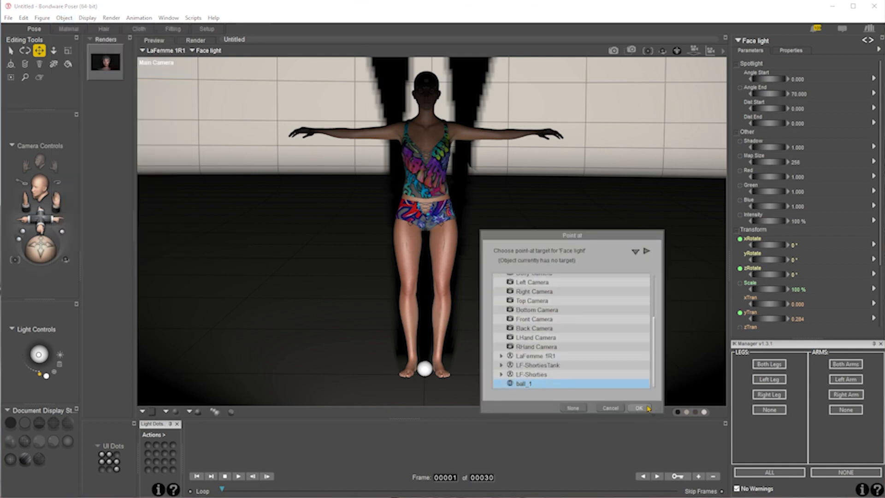
{"action": "left_click", "coordinate": [638, 407]}
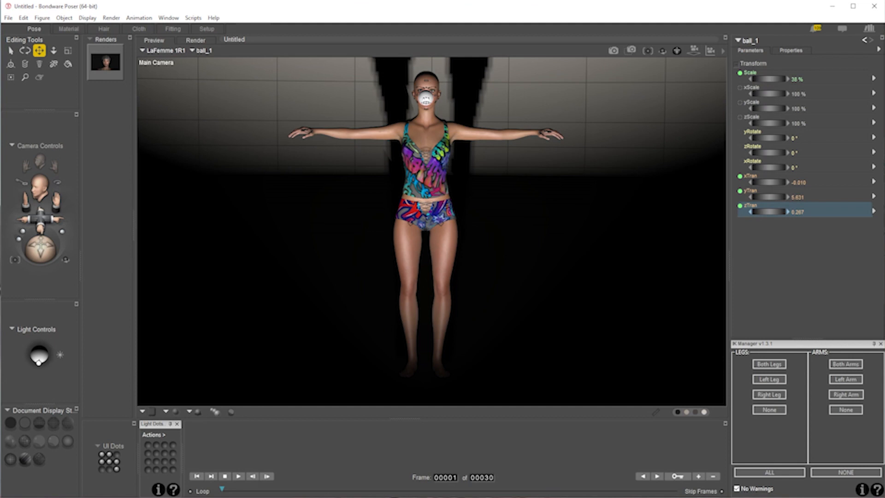
- Show ball_1's Properties after scaling it to 38% and placing it at the face
{"action": "left_click", "coordinate": [790, 50]}
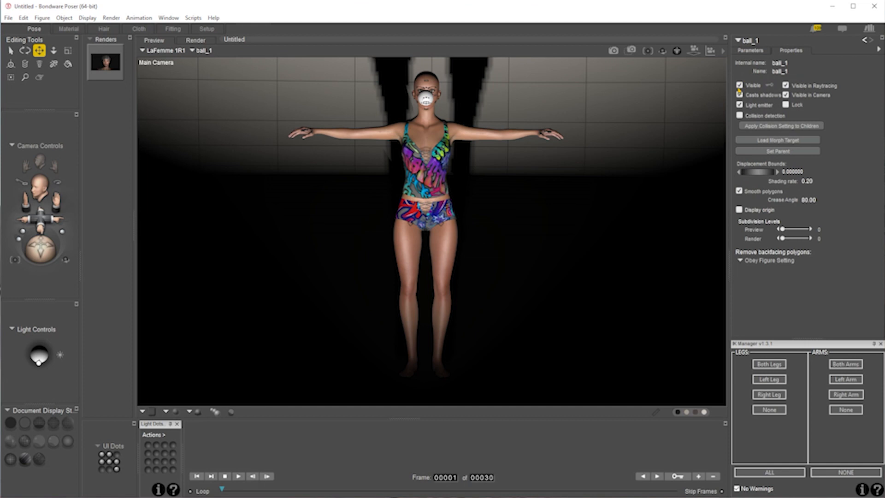
- Make ball_1 invisible and return to its Parameters to nudge xTran to about -0.672
{"action": "left_click", "coordinate": [740, 84]}
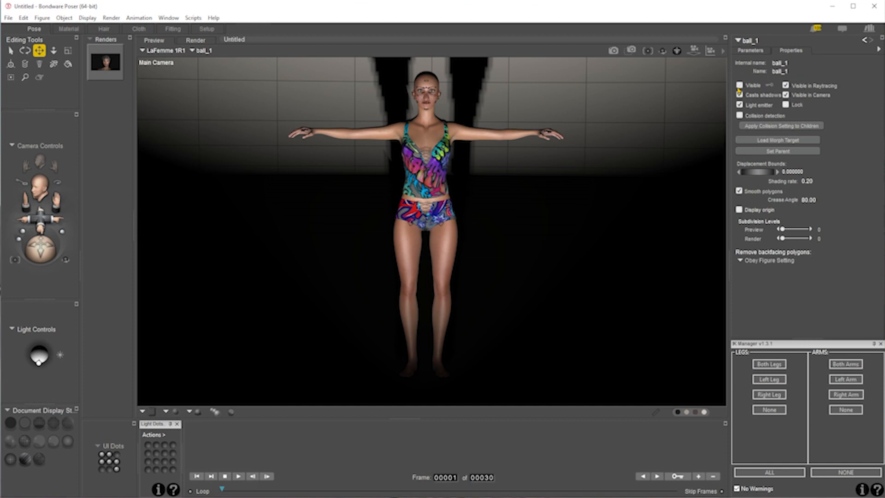
{"action": "left_click", "coordinate": [751, 50]}
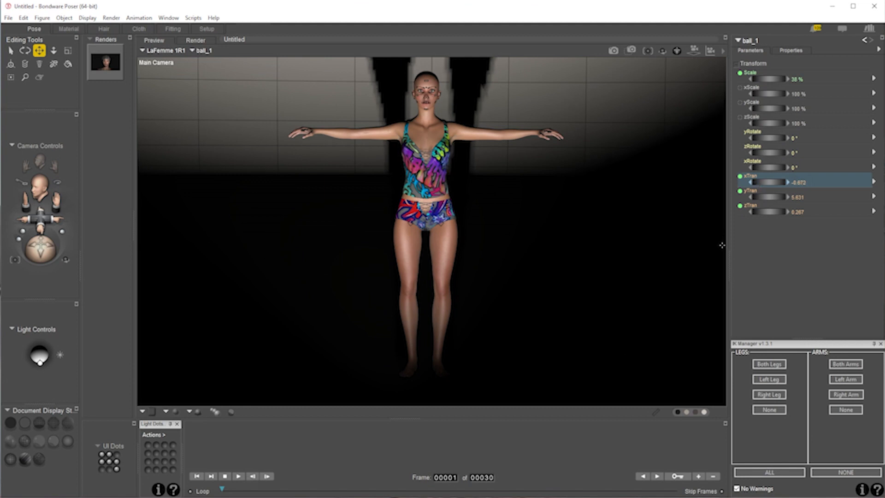
{"action": "mouse_move", "coordinate": [216, 446]}
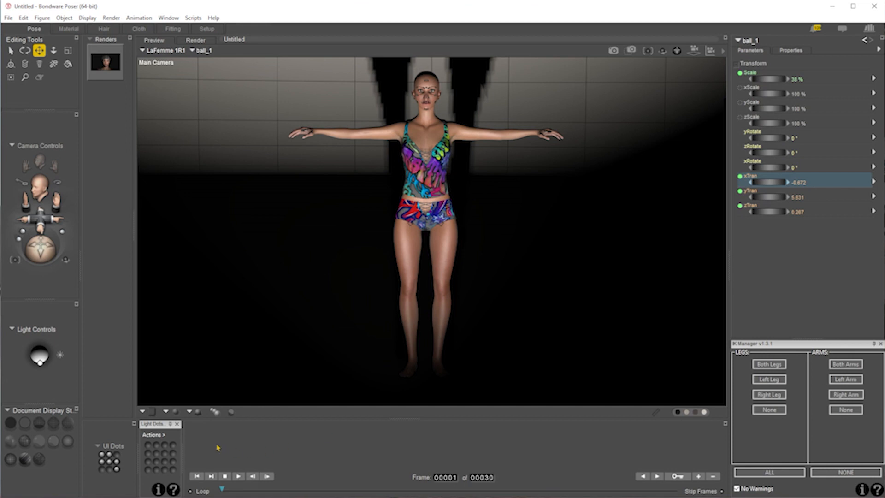